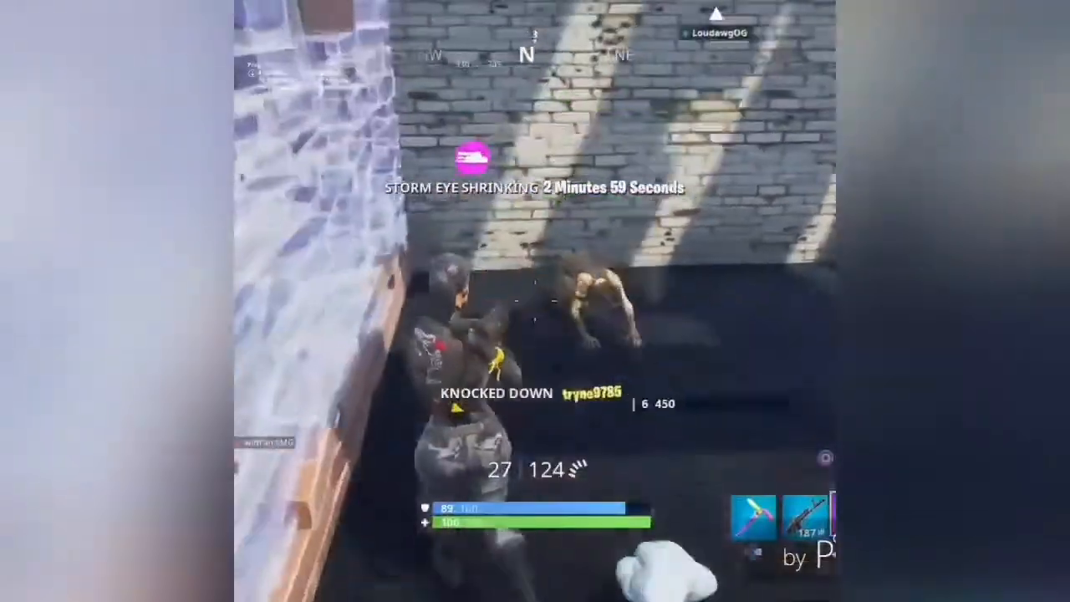
mouse_move(535, 301)
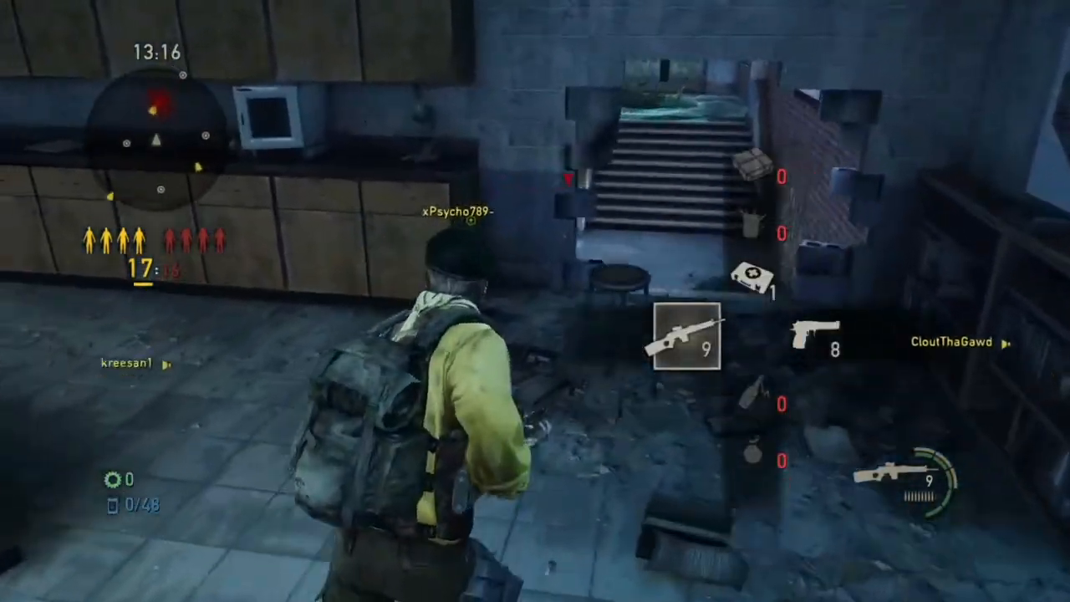
mouse_move(535, 301)
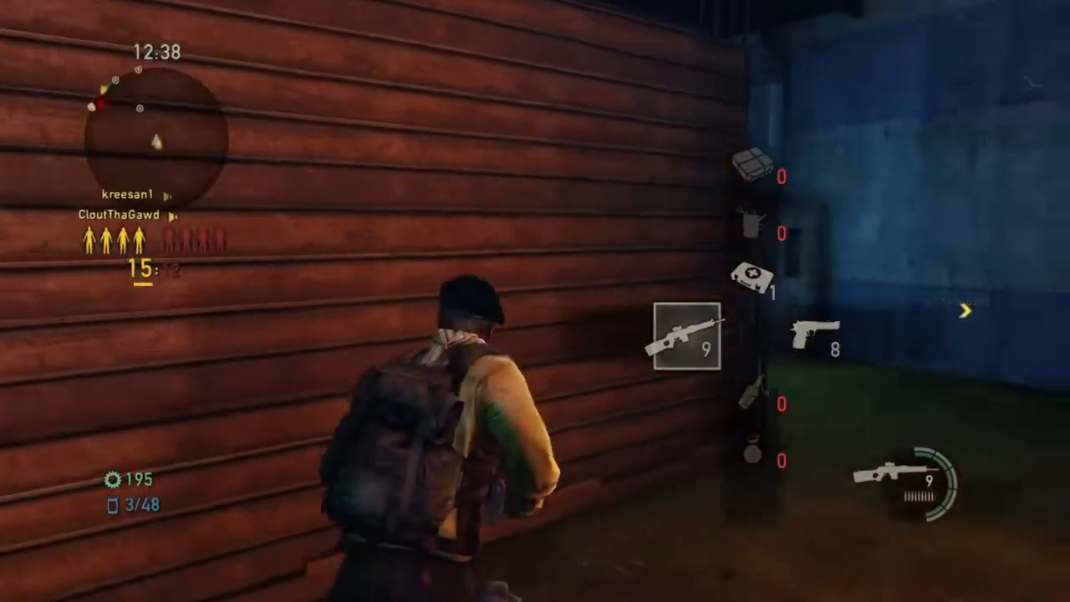
mouse_move(535, 301)
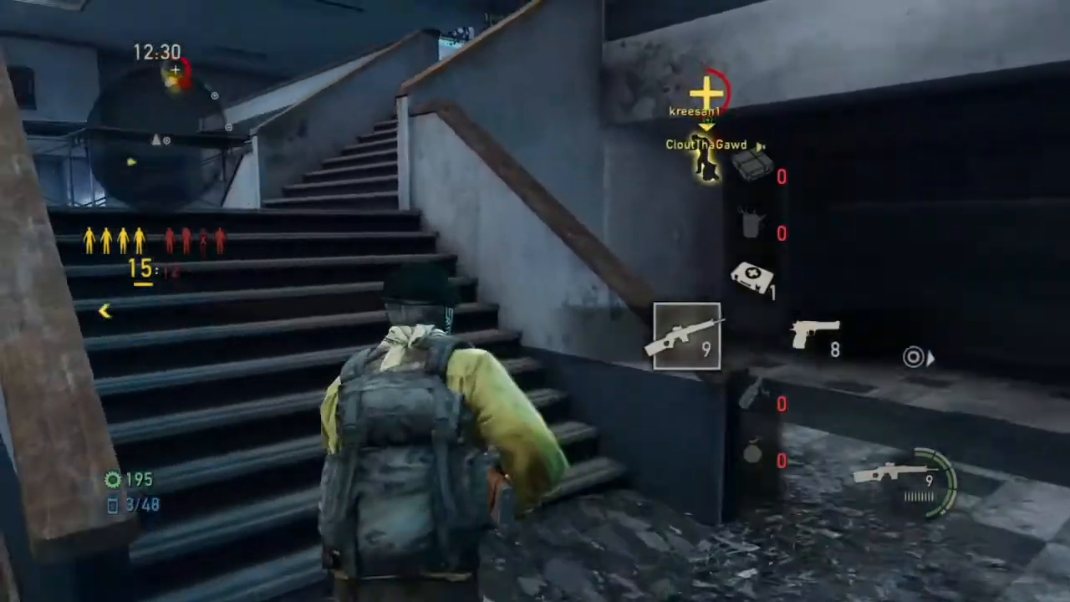
key("w")
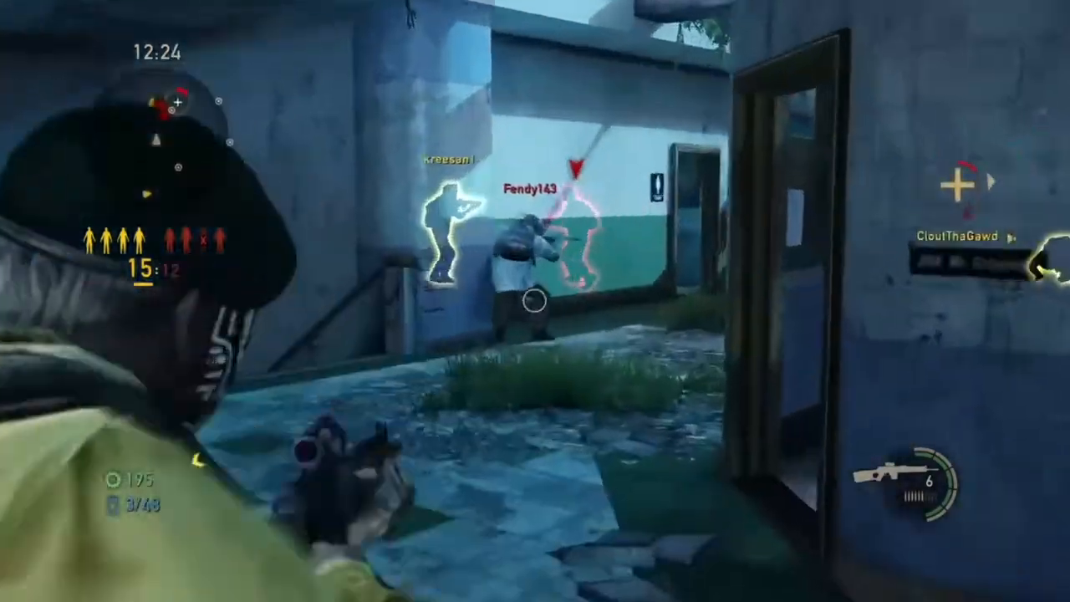
left_click(535, 301)
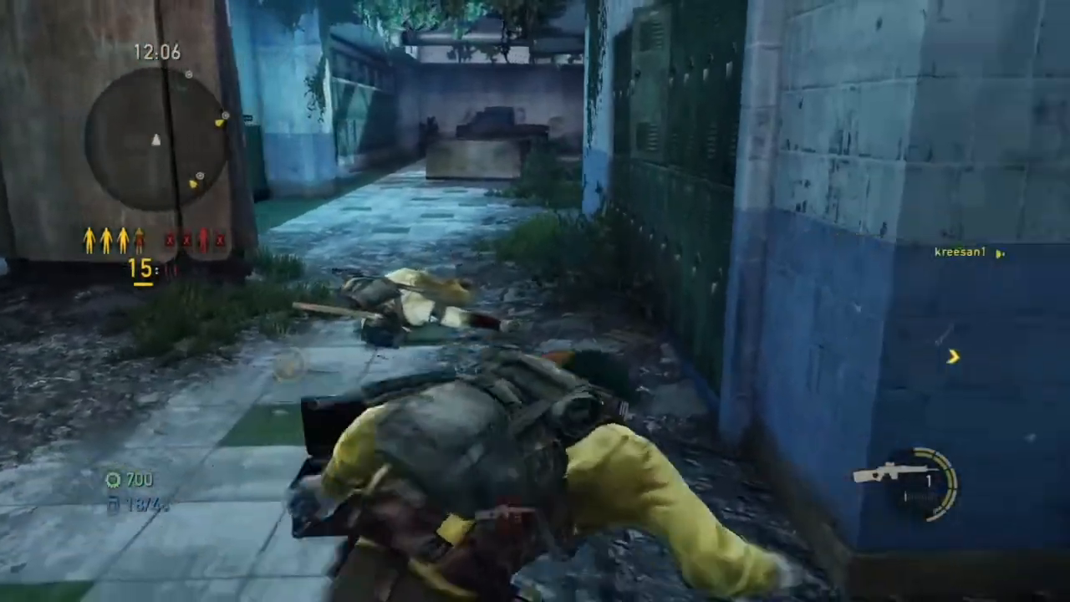
mouse_move(535, 301)
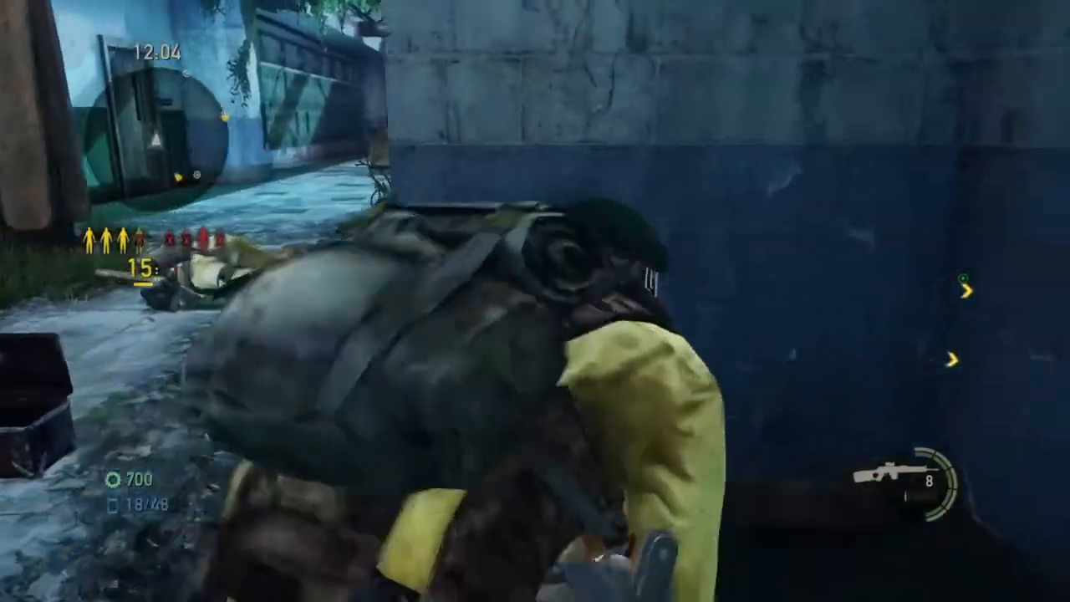